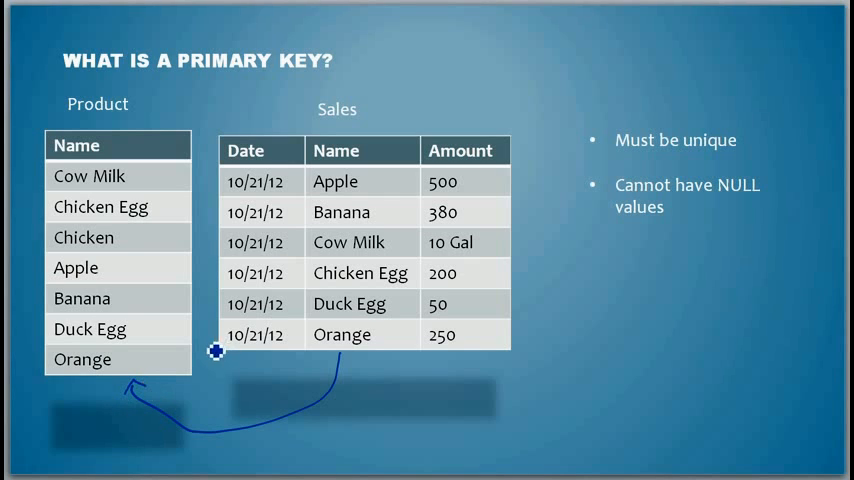
{"action": "mouse_move", "coordinate": [371, 303]}
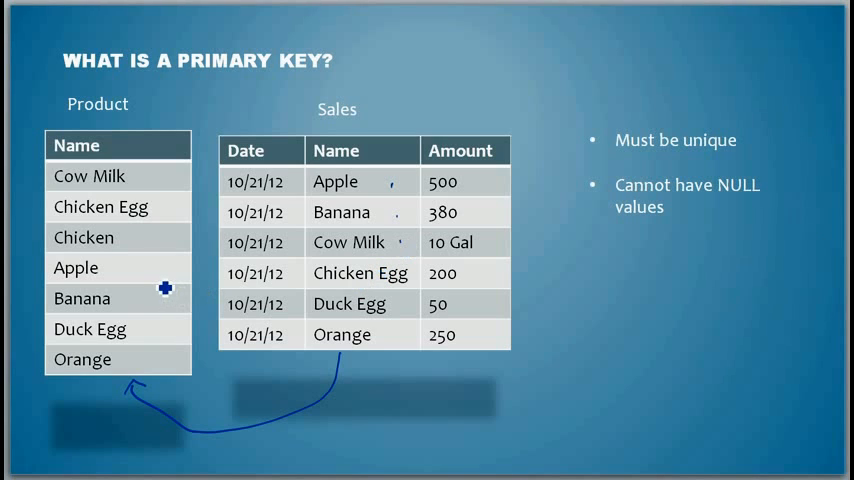
{"action": "mouse_move", "coordinate": [170, 253]}
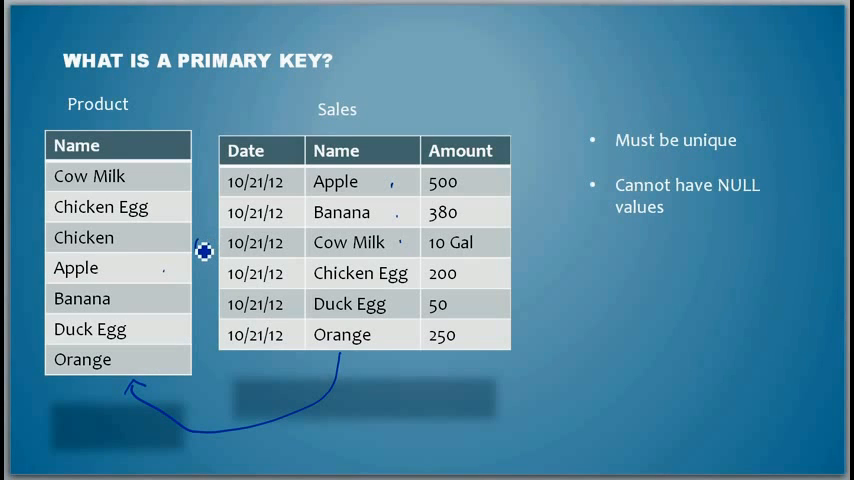
{"action": "mouse_move", "coordinate": [150, 199]}
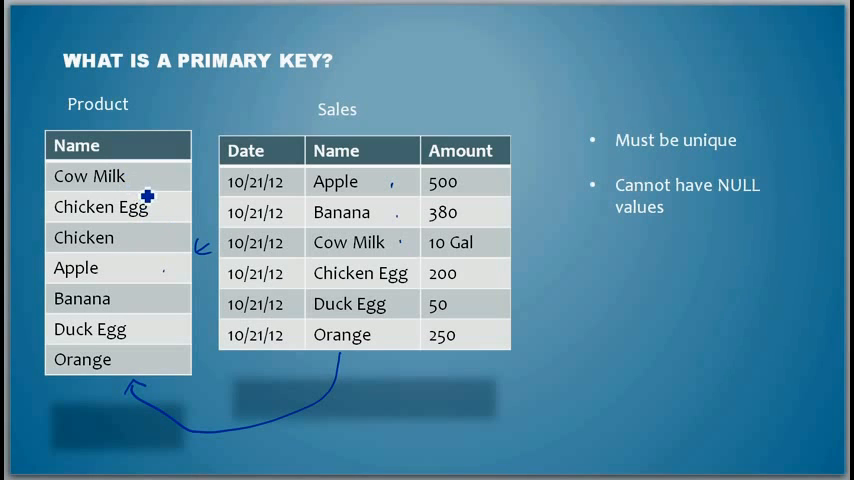
{"action": "mouse_move", "coordinate": [143, 206]}
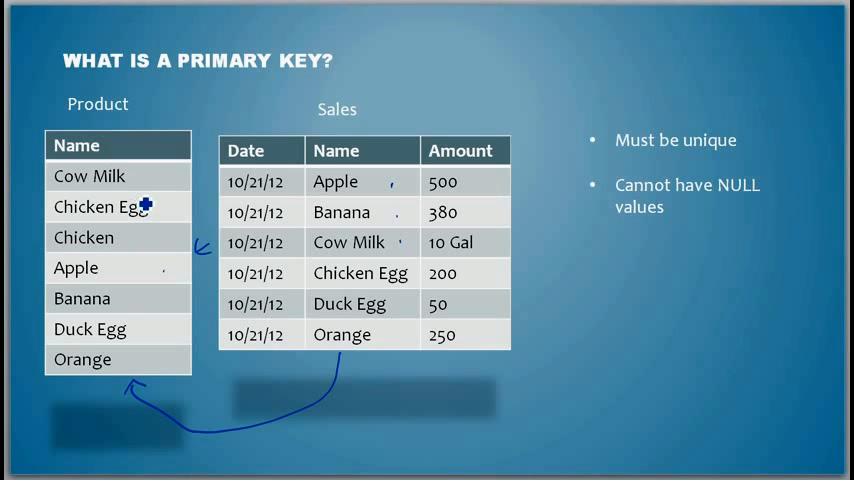
{"action": "mouse_move", "coordinate": [143, 186]}
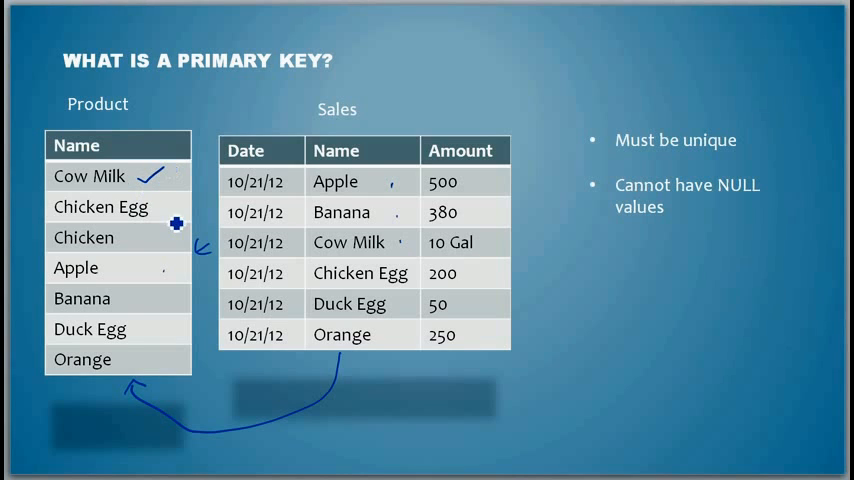
- Draw an ink tick beside a name in the Product table
{"action": "left_click", "coordinate": [170, 207]}
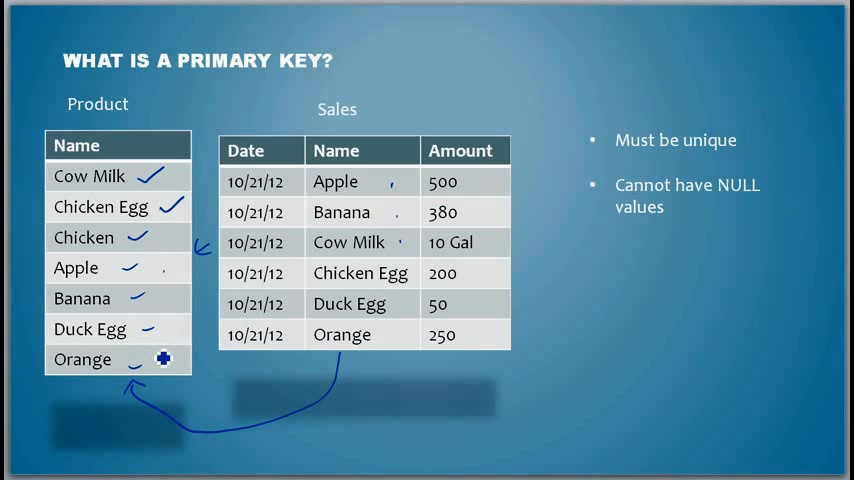
{"action": "mouse_move", "coordinate": [89, 395]}
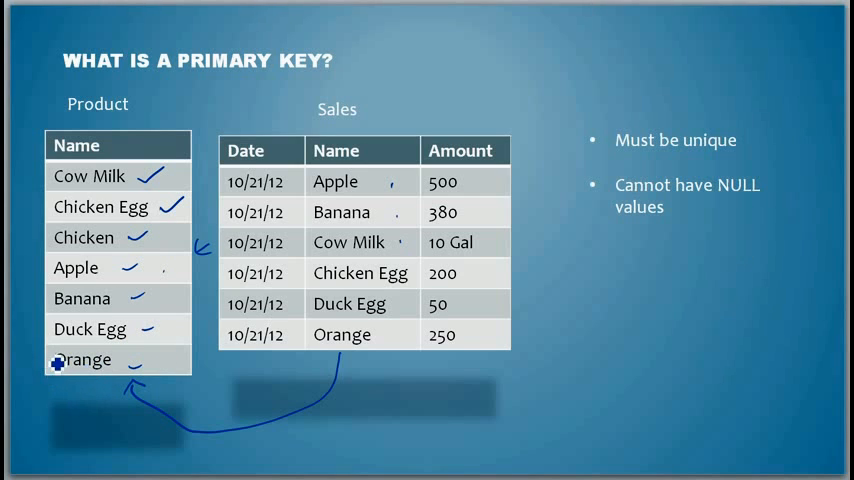
{"action": "mouse_move", "coordinate": [35, 398]}
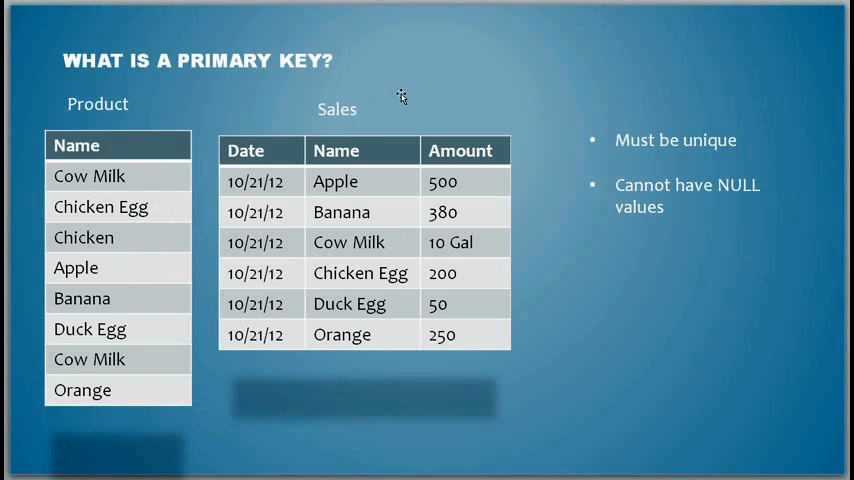
{"action": "mouse_move", "coordinate": [496, 303]}
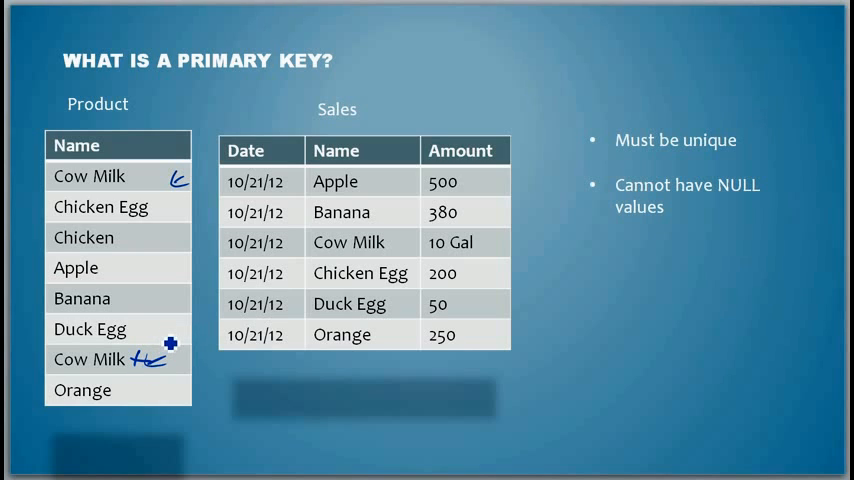
{"action": "mouse_move", "coordinate": [213, 200]}
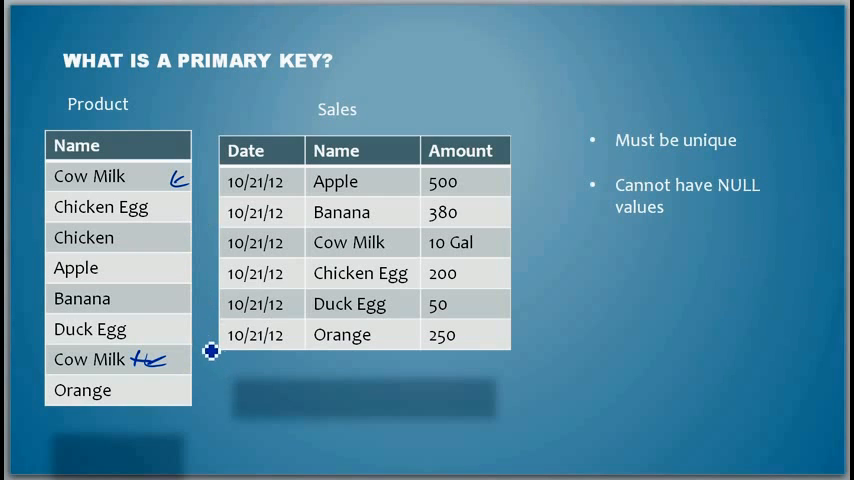
{"action": "mouse_move", "coordinate": [152, 390]}
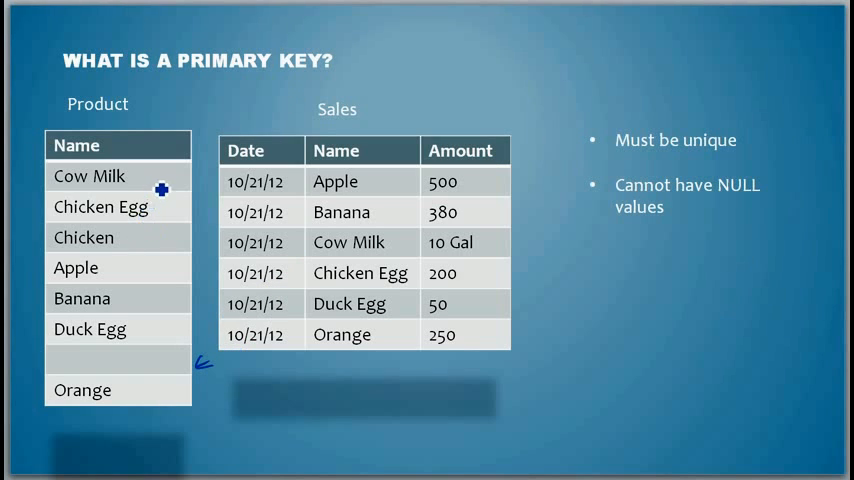
{"action": "mouse_move", "coordinate": [201, 347]}
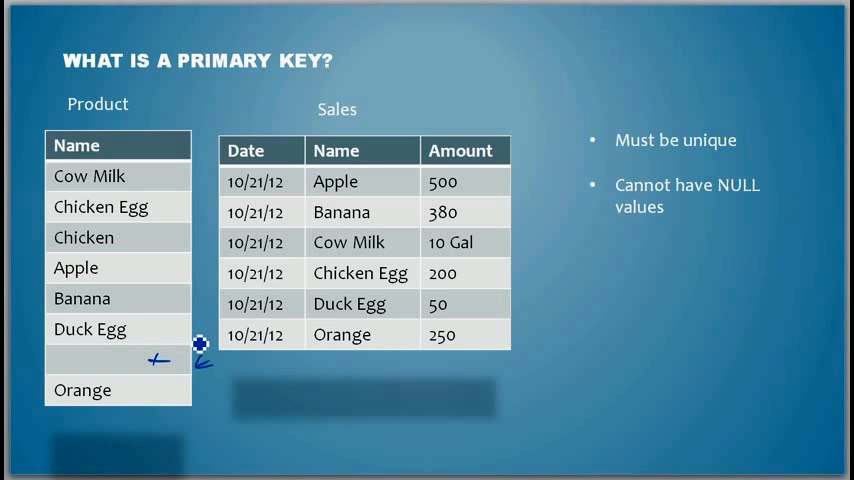
{"action": "mouse_move", "coordinate": [178, 190]}
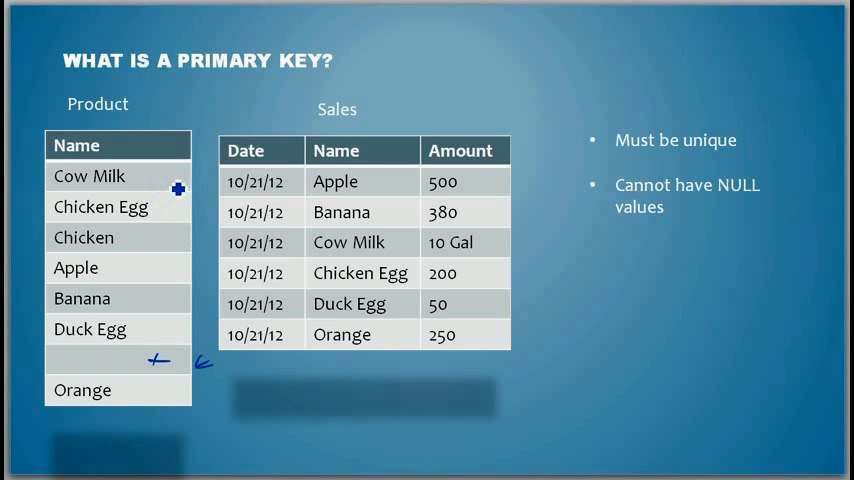
{"action": "mouse_move", "coordinate": [184, 119]}
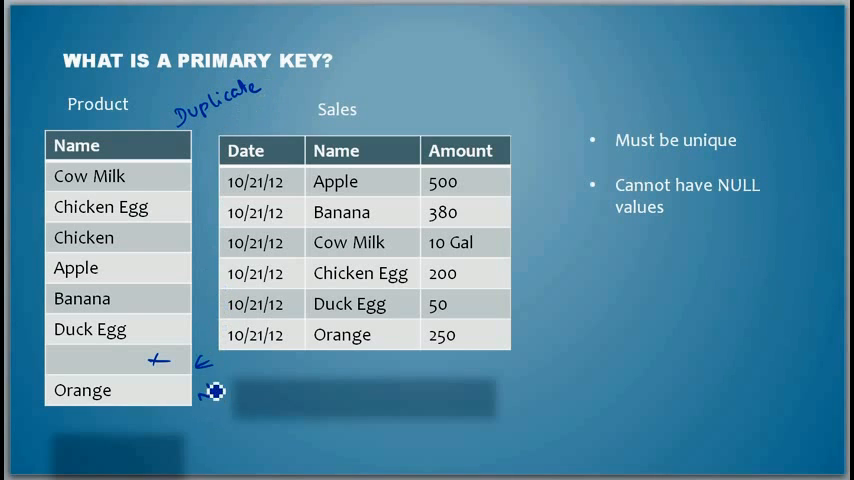
- Write 'NULL' in ink beside the empty row of the Product table
{"action": "type", "text": "Null"}
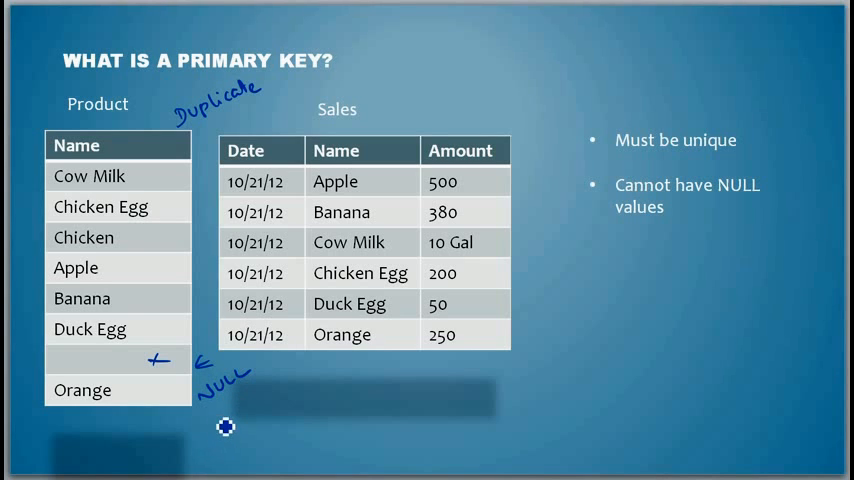
{"action": "mouse_move", "coordinate": [232, 388]}
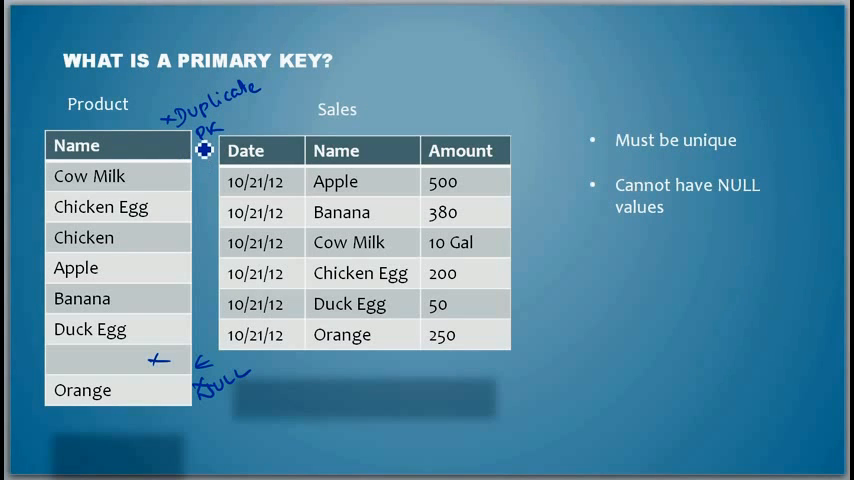
{"action": "mouse_move", "coordinate": [177, 158]}
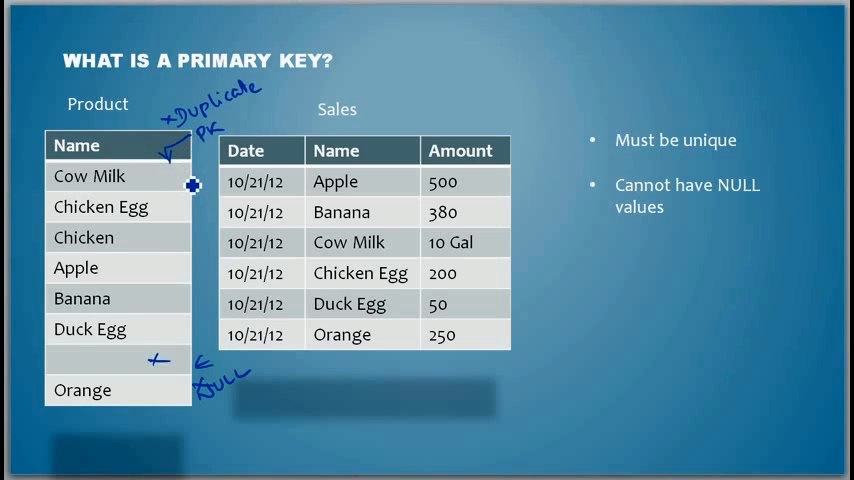
{"action": "mouse_move", "coordinate": [210, 170]}
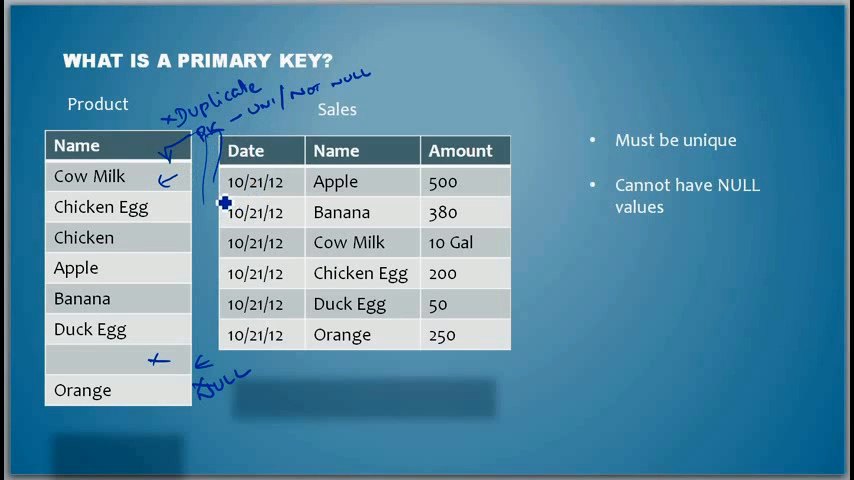
{"action": "mouse_move", "coordinate": [178, 197]}
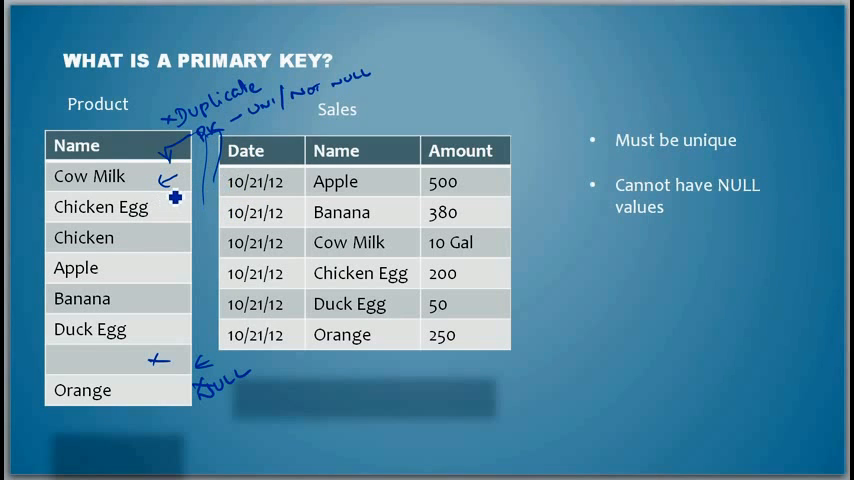
{"action": "mouse_move", "coordinate": [178, 190]}
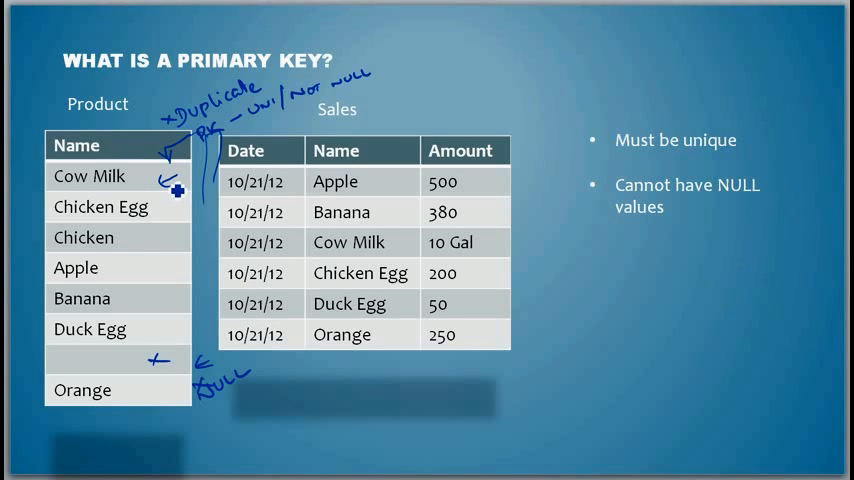
{"action": "mouse_move", "coordinate": [175, 199]}
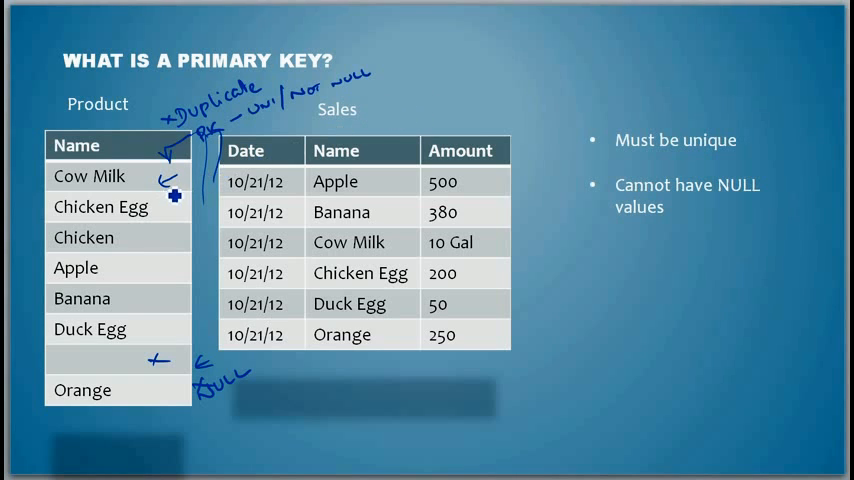
{"action": "mouse_move", "coordinate": [198, 175]}
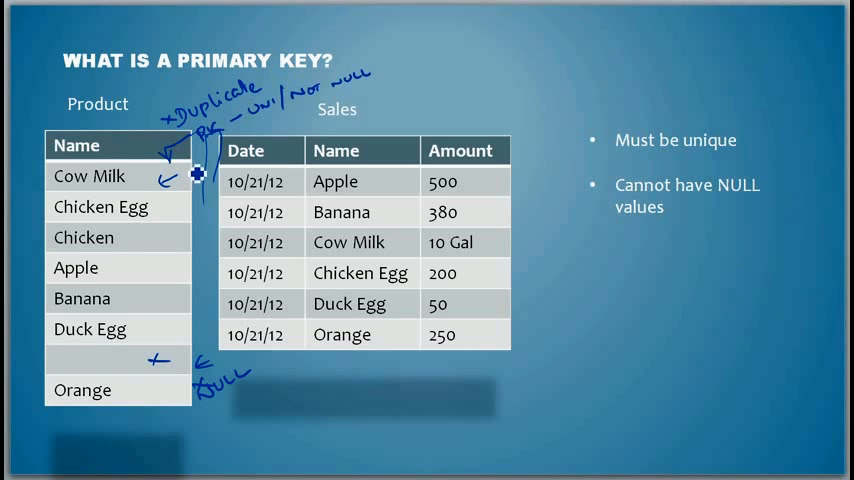
{"action": "mouse_move", "coordinate": [208, 150]}
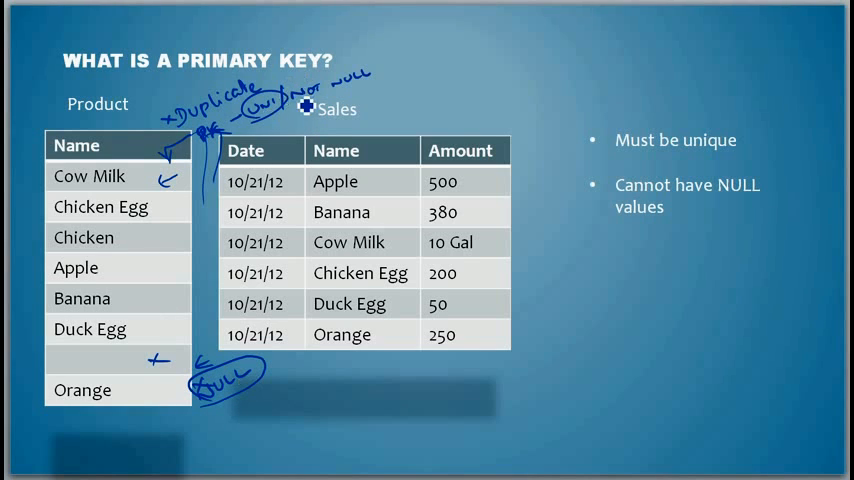
{"action": "mouse_move", "coordinate": [124, 312]}
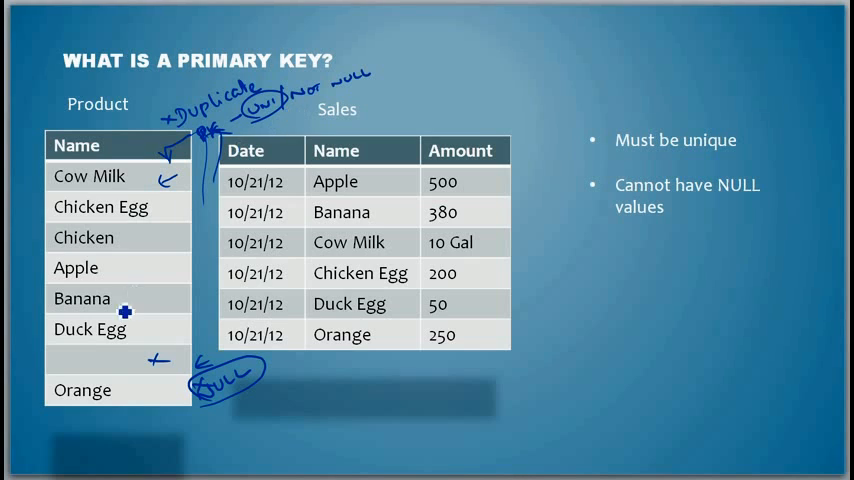
{"action": "mouse_move", "coordinate": [111, 357]}
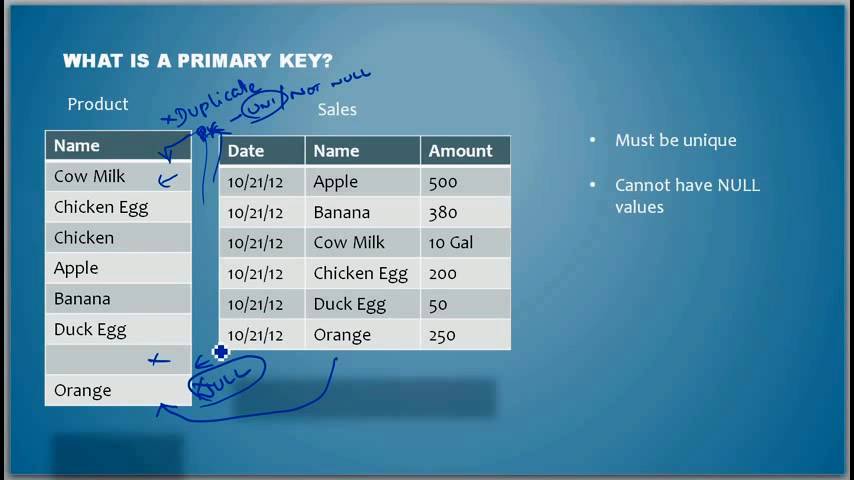
{"action": "mouse_move", "coordinate": [345, 365]}
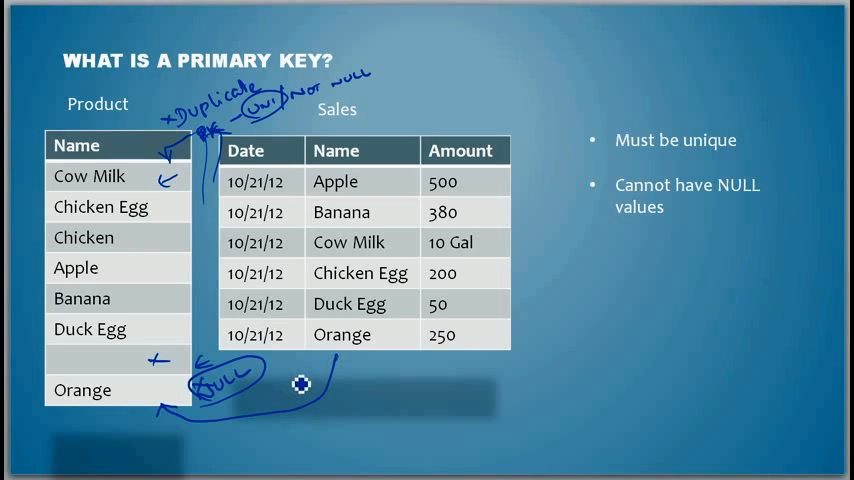
{"action": "mouse_move", "coordinate": [307, 376]}
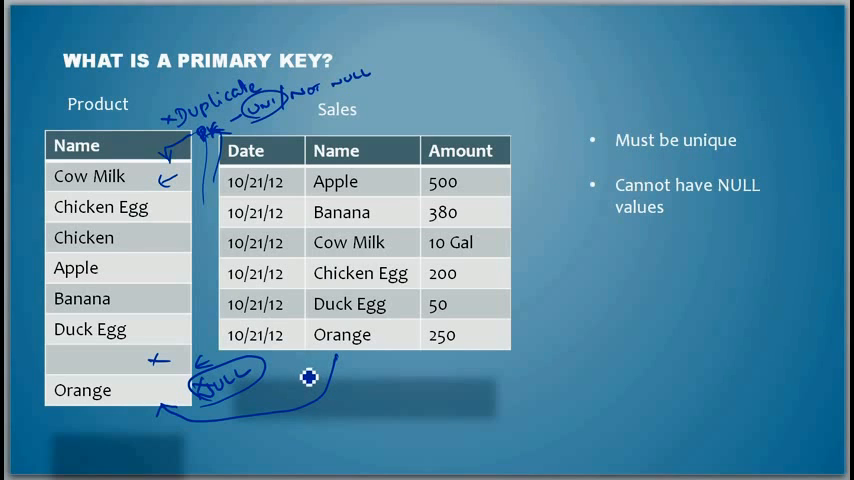
{"action": "mouse_move", "coordinate": [341, 362]}
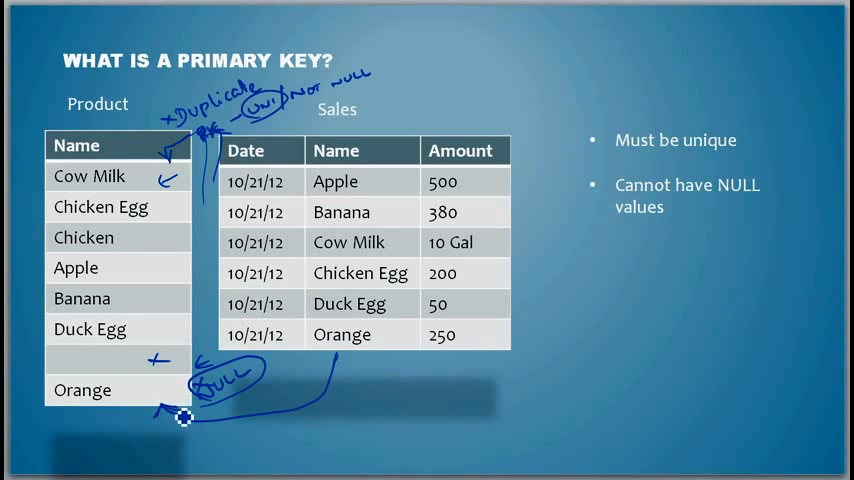
{"action": "mouse_move", "coordinate": [190, 330]}
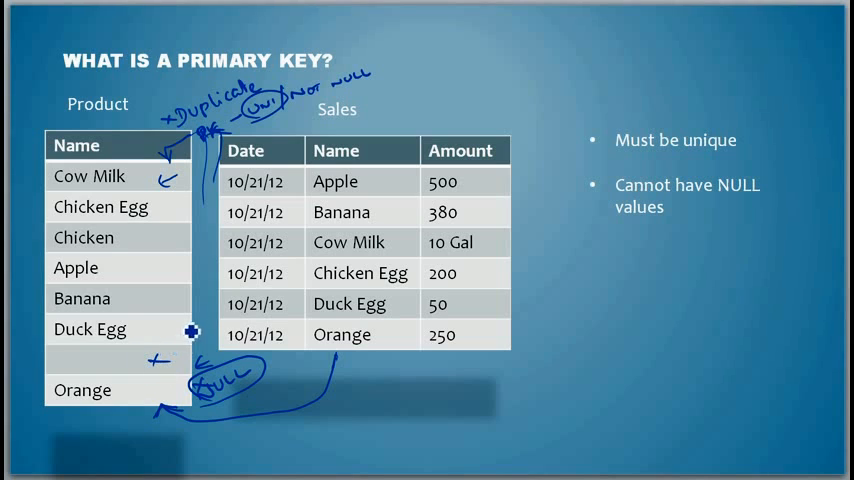
{"action": "mouse_move", "coordinate": [172, 158]}
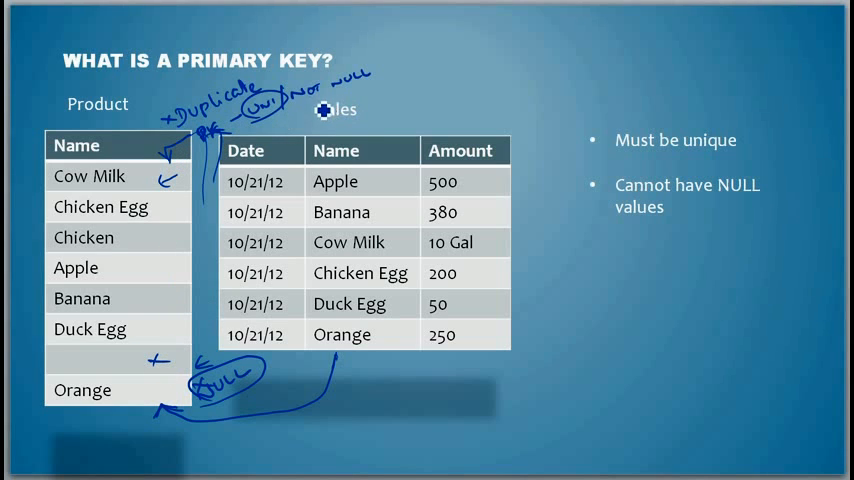
{"action": "mouse_move", "coordinate": [172, 160]}
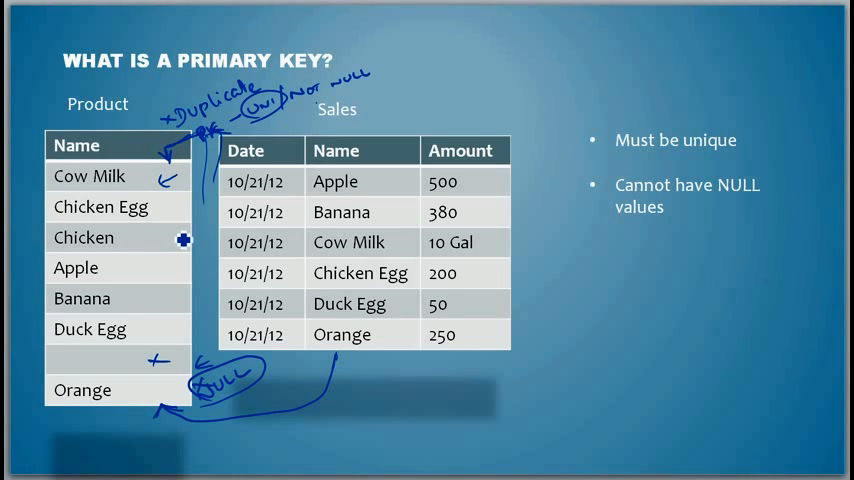
{"action": "mouse_move", "coordinate": [165, 213]}
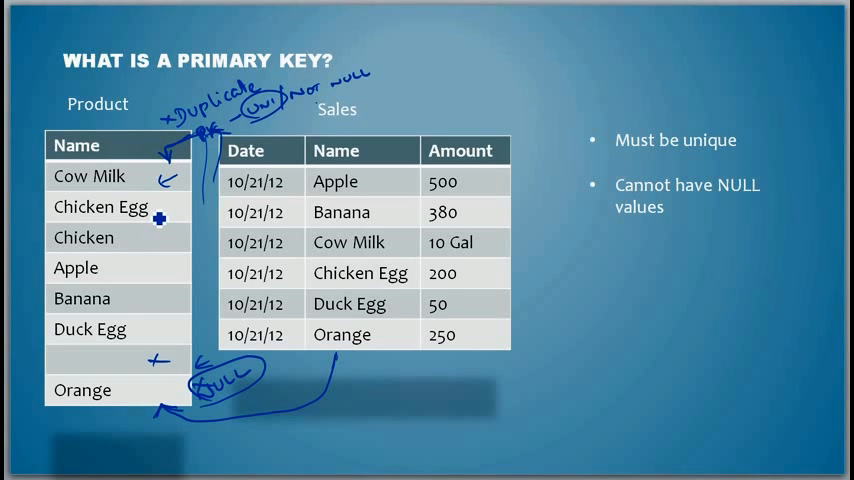
{"action": "mouse_move", "coordinate": [509, 306]}
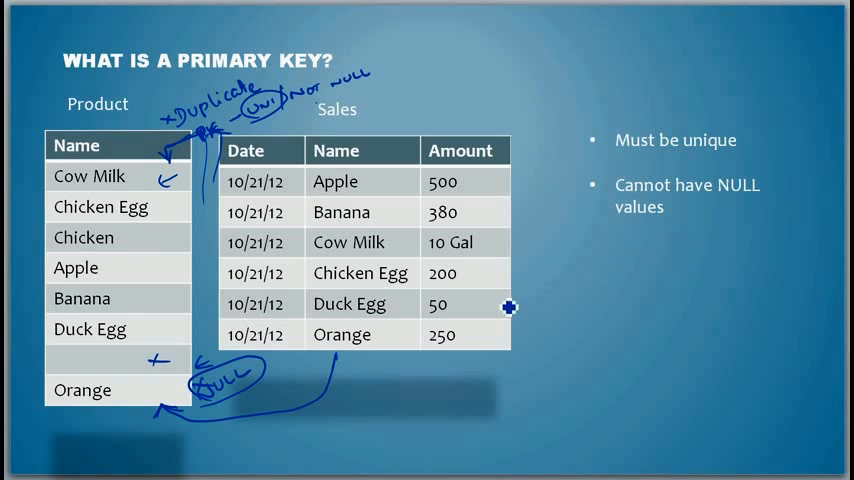
{"action": "mouse_move", "coordinate": [578, 142]}
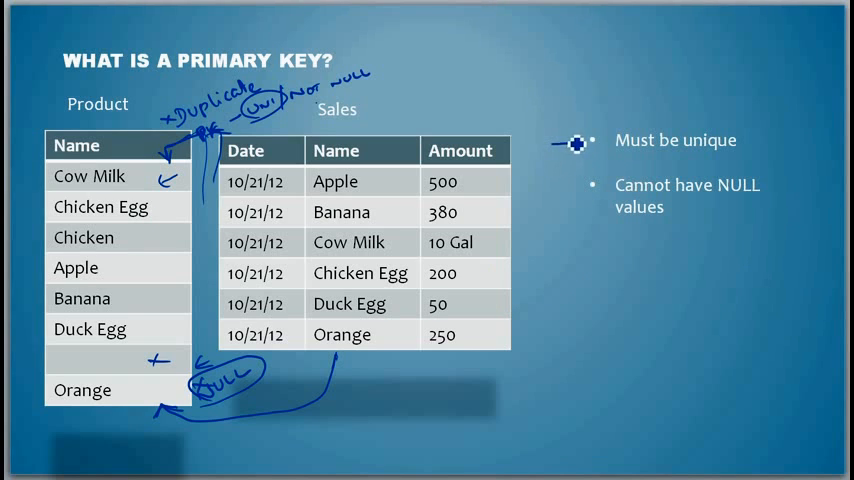